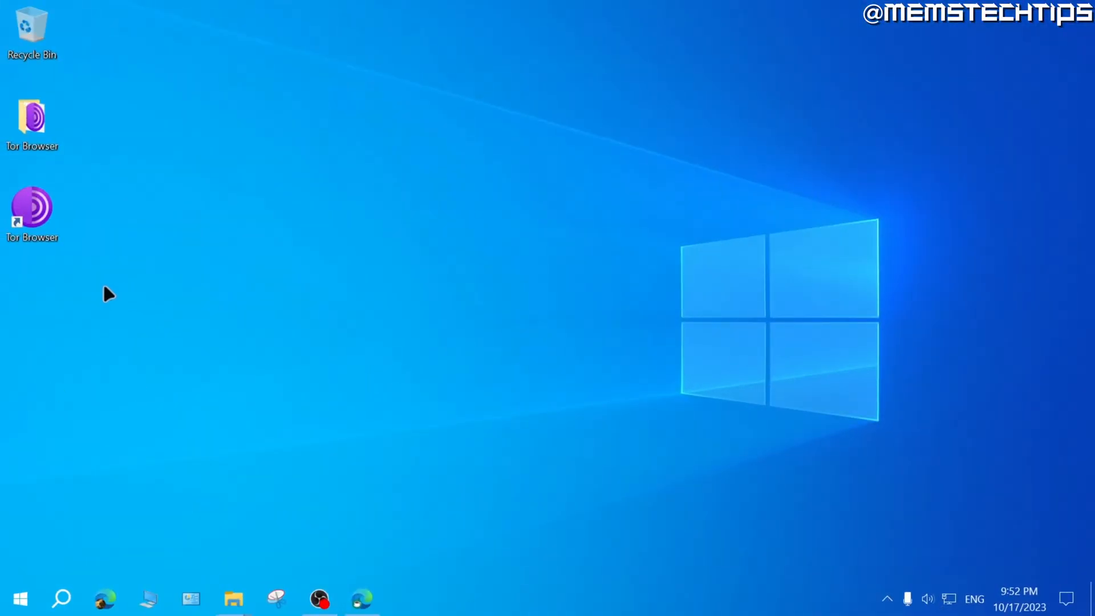
Reach Apps & features from the Start menu's quick links and scroll the installed apps list
{"action": "left_click", "coordinate": [32, 210]}
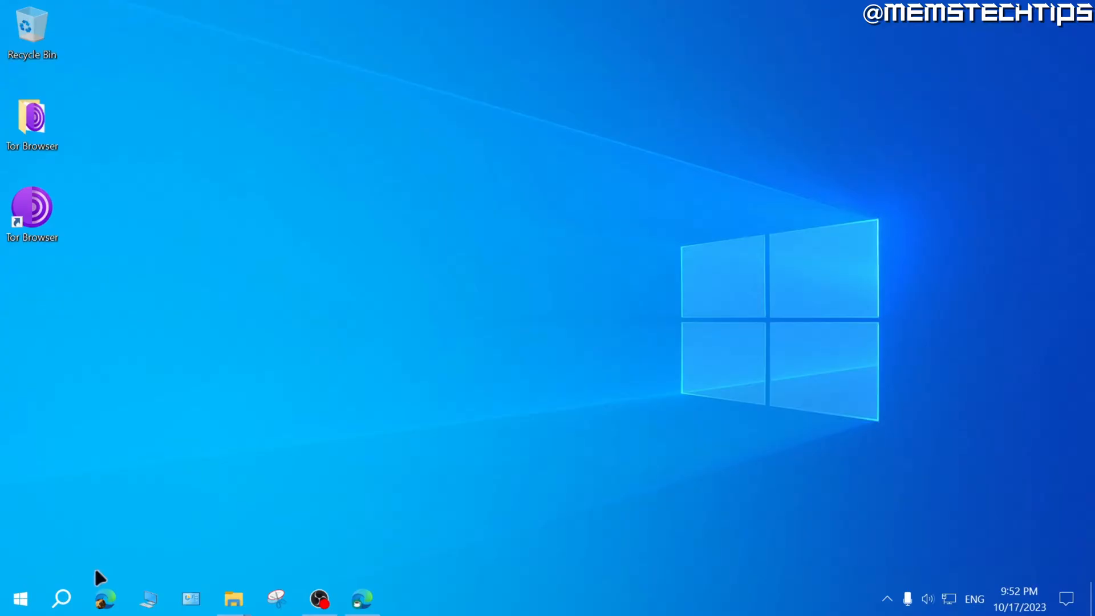
{"action": "mouse_move", "coordinate": [56, 555]}
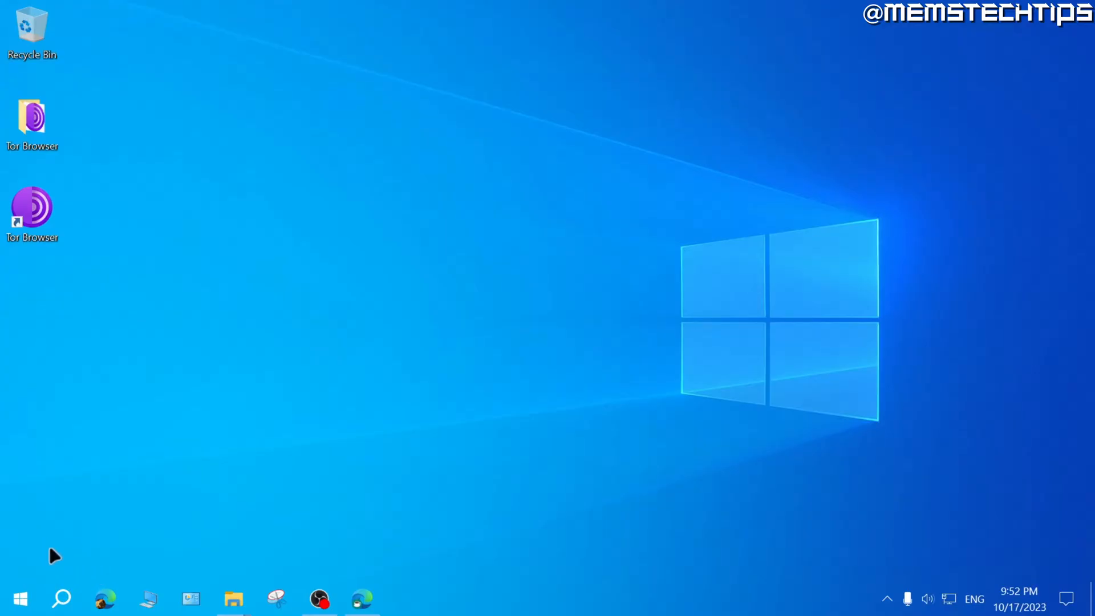
{"action": "right_click", "coordinate": [19, 598]}
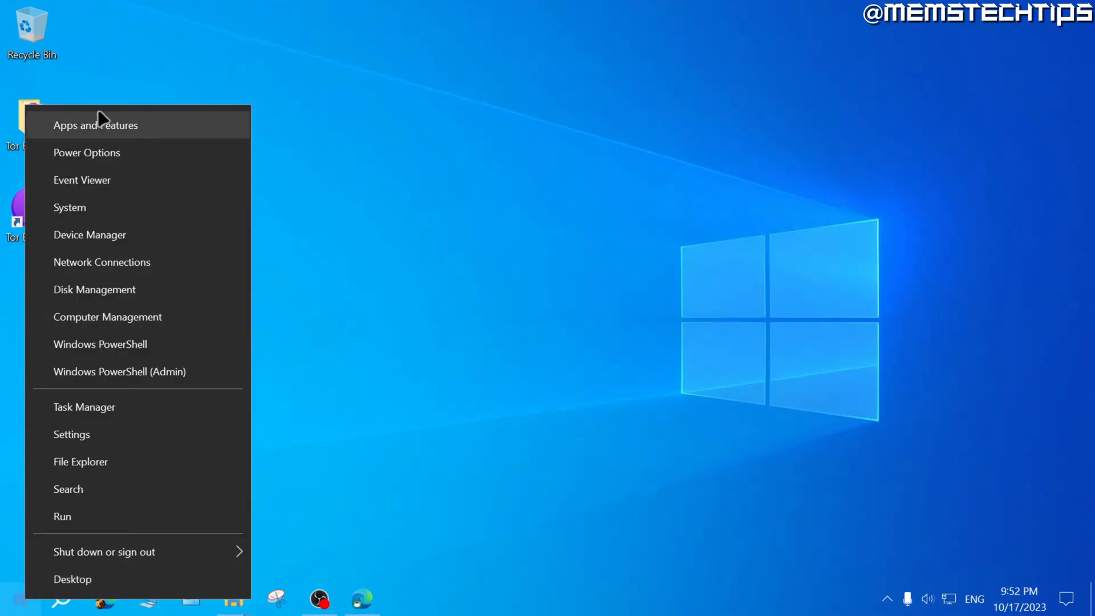
{"action": "left_click", "coordinate": [95, 126]}
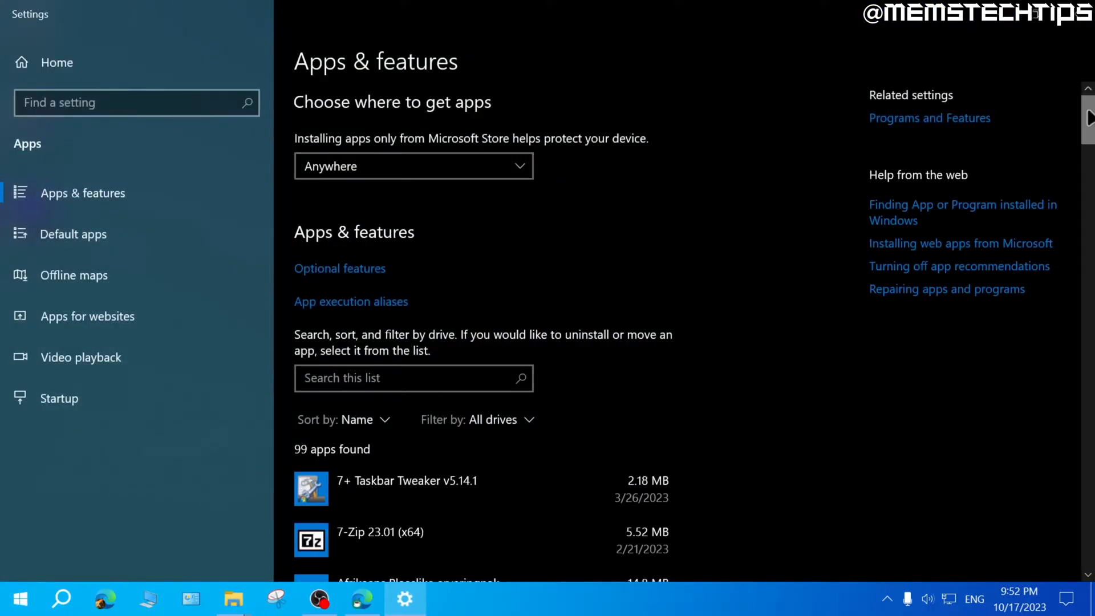
{"action": "scroll", "scroll_direction": "down", "scroll_amount": 3}
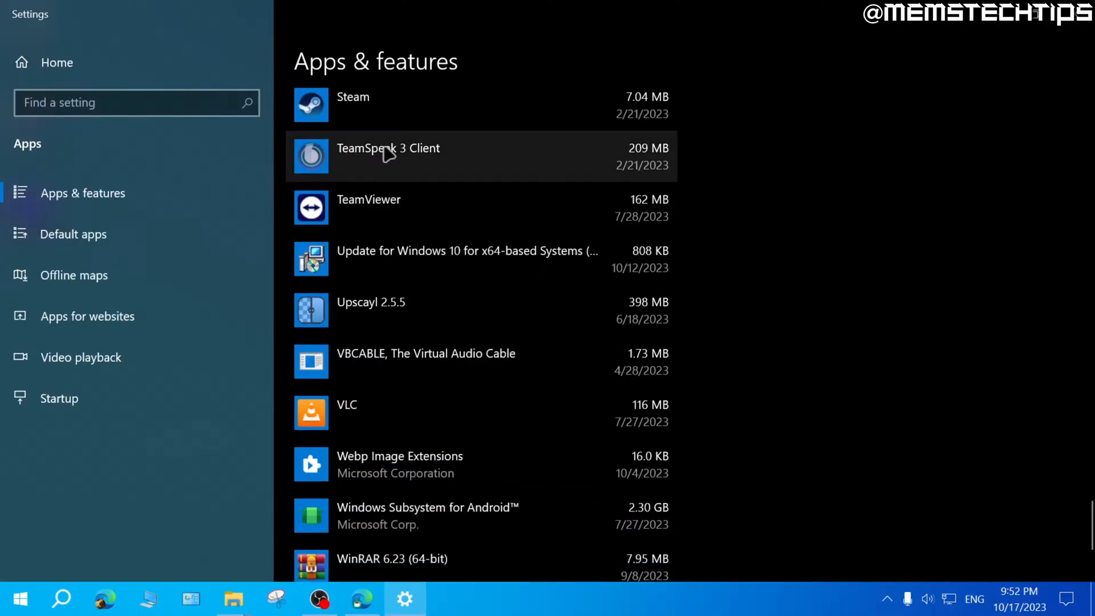
{"action": "mouse_move", "coordinate": [328, 157]}
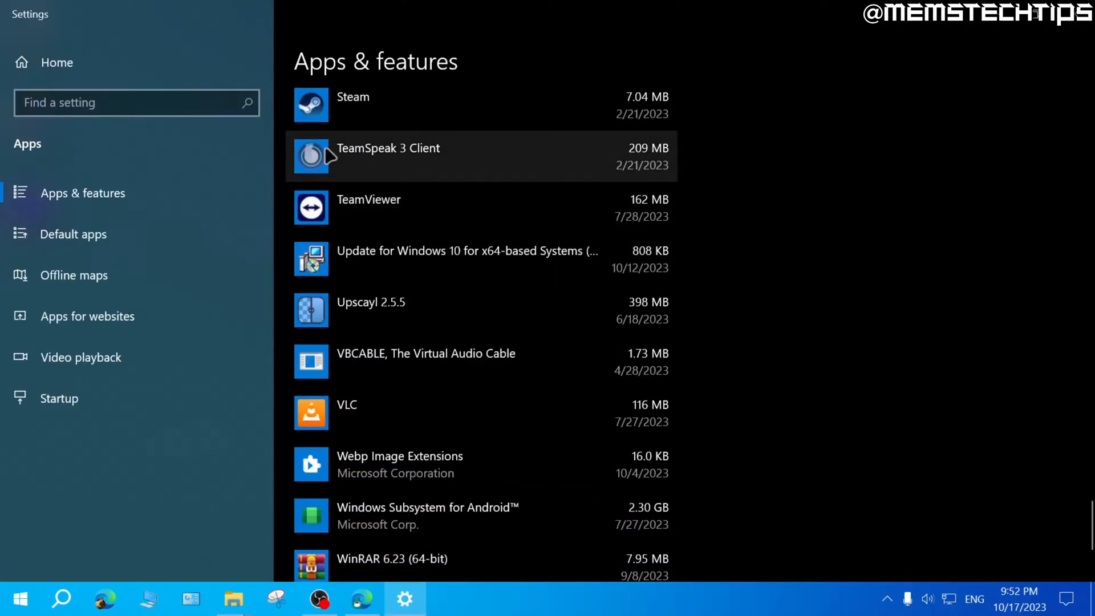
{"action": "mouse_move", "coordinate": [362, 263]}
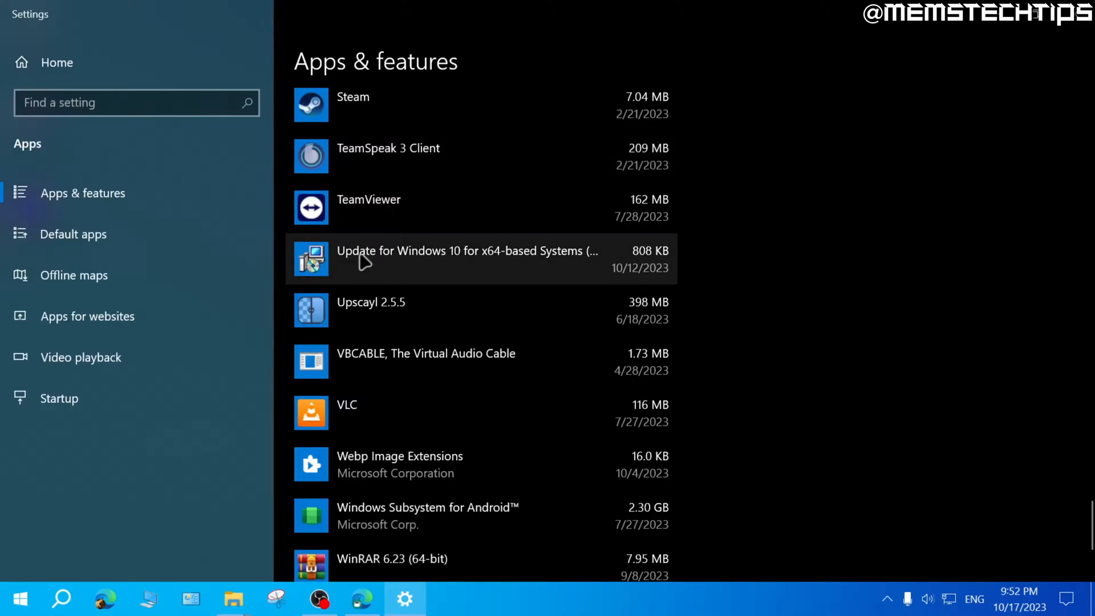
{"action": "mouse_move", "coordinate": [1053, 88]}
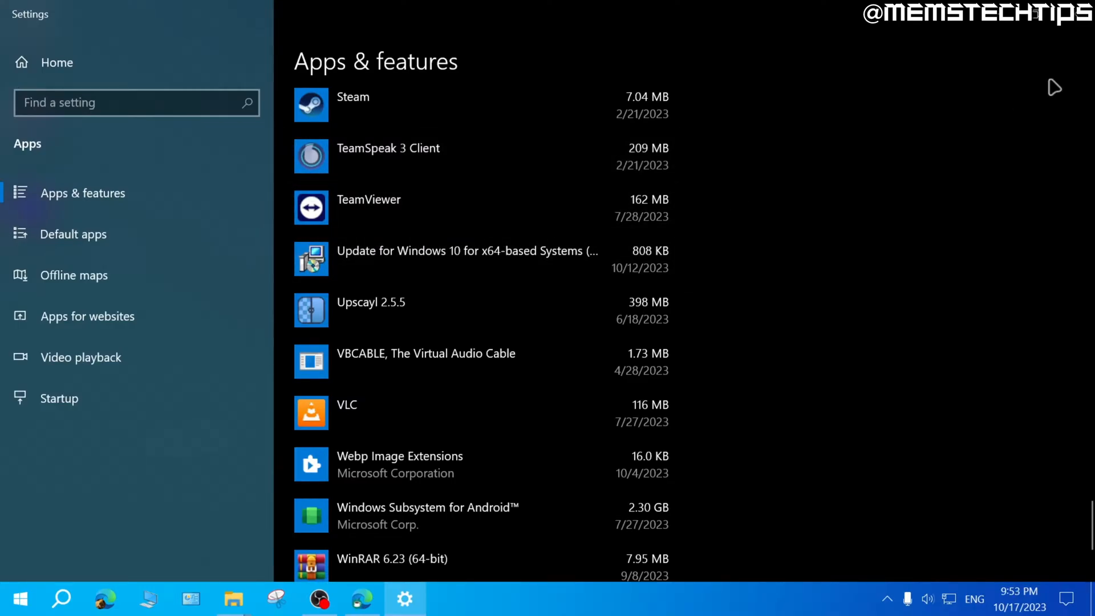
Read the Tor Browser uninstalling guide's Windows steps: locate, delete, empty Trash
{"action": "left_click", "coordinate": [361, 599]}
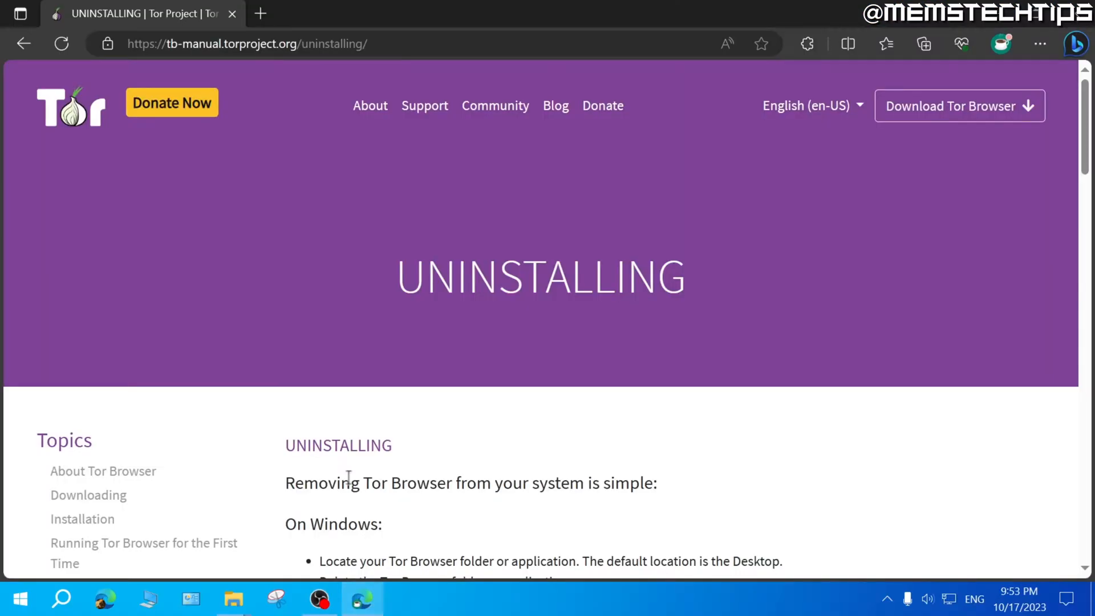
{"action": "scroll", "scroll_direction": "down", "scroll_amount": 3}
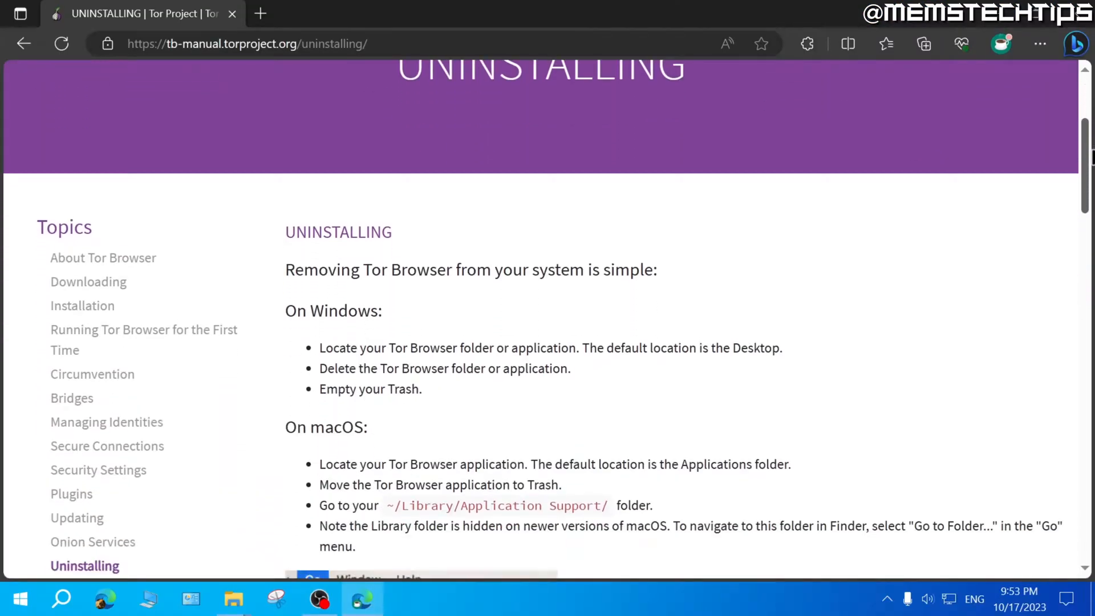
{"action": "scroll", "scroll_direction": "down", "scroll_amount": 3}
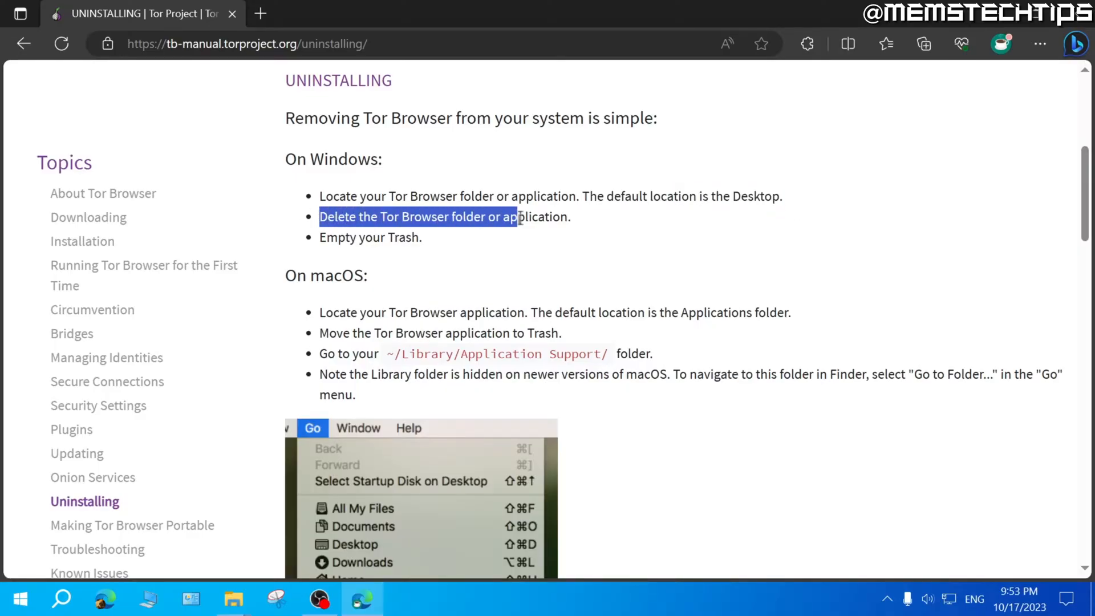
{"action": "left_click", "coordinate": [322, 237]}
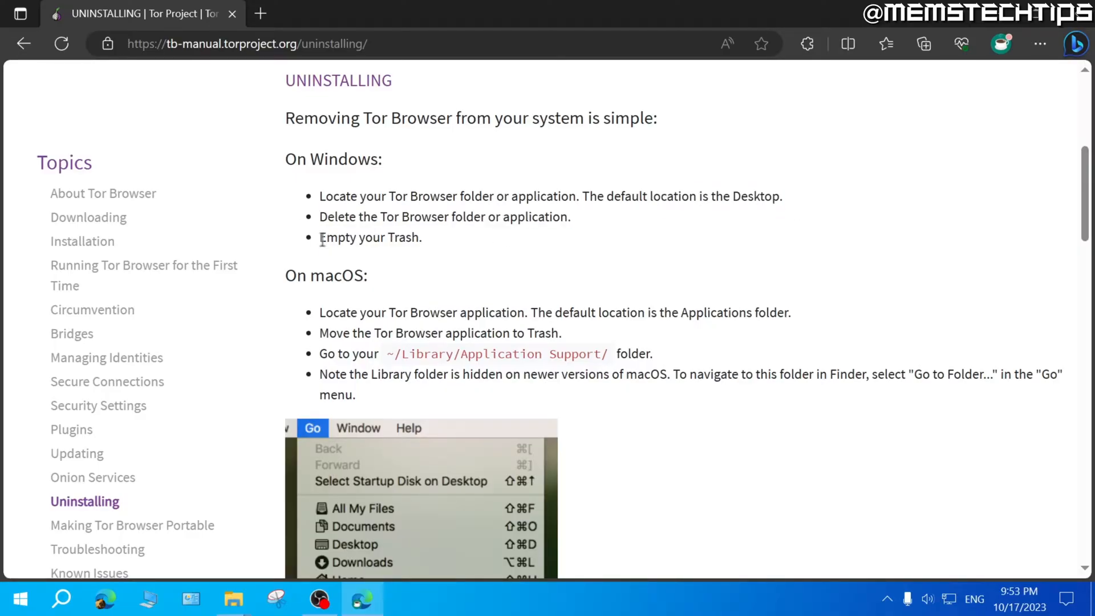
View the desktop Tor Browser folder's contents (Browser, Start Tor Browser), then close it
{"action": "double_click", "coordinate": [370, 237]}
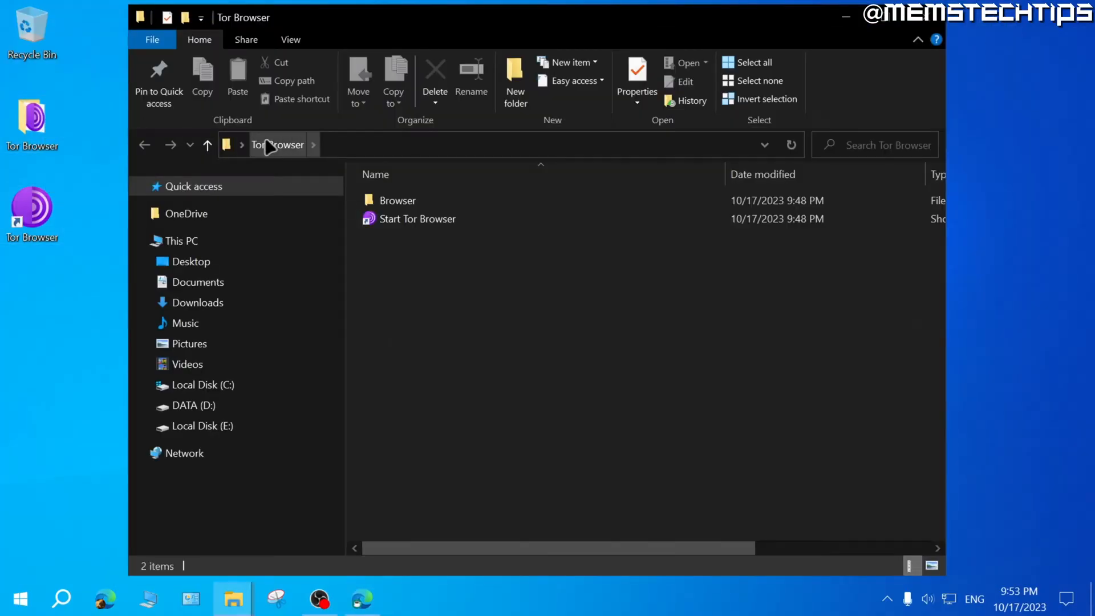
{"action": "mouse_move", "coordinate": [447, 266]}
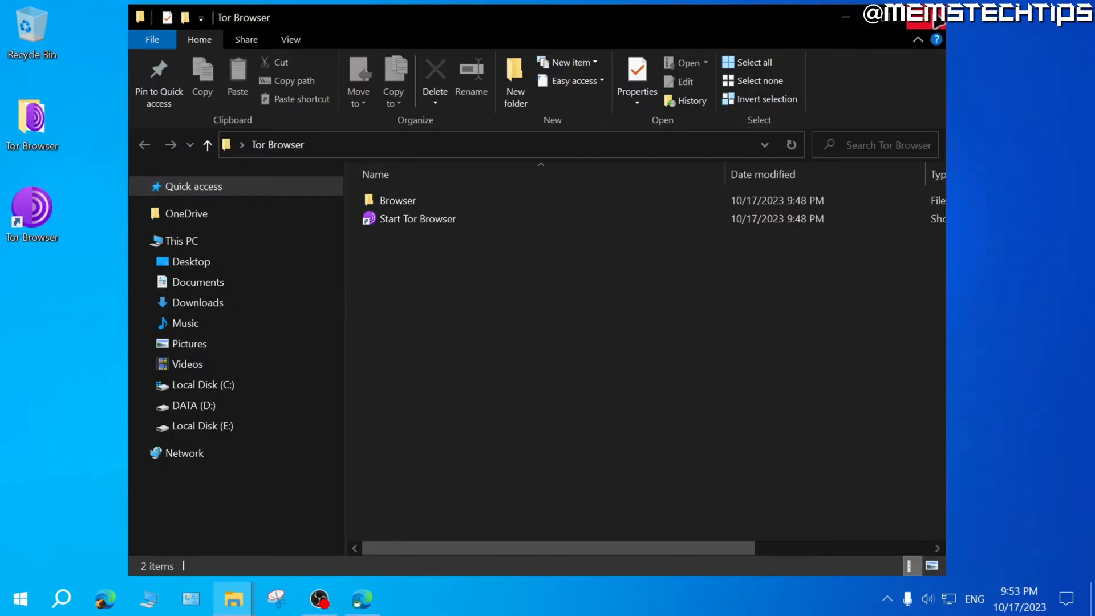
{"action": "left_click", "coordinate": [844, 17]}
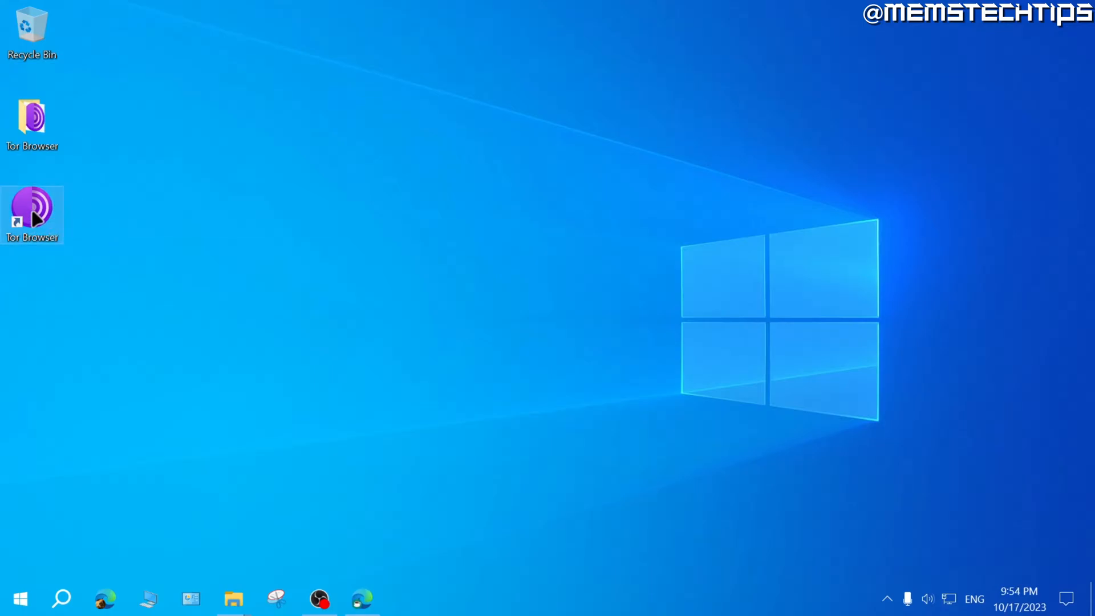
Show the Tor Browser shortcut's file location, the Browser folder with firefox.exe
{"action": "right_click", "coordinate": [32, 214]}
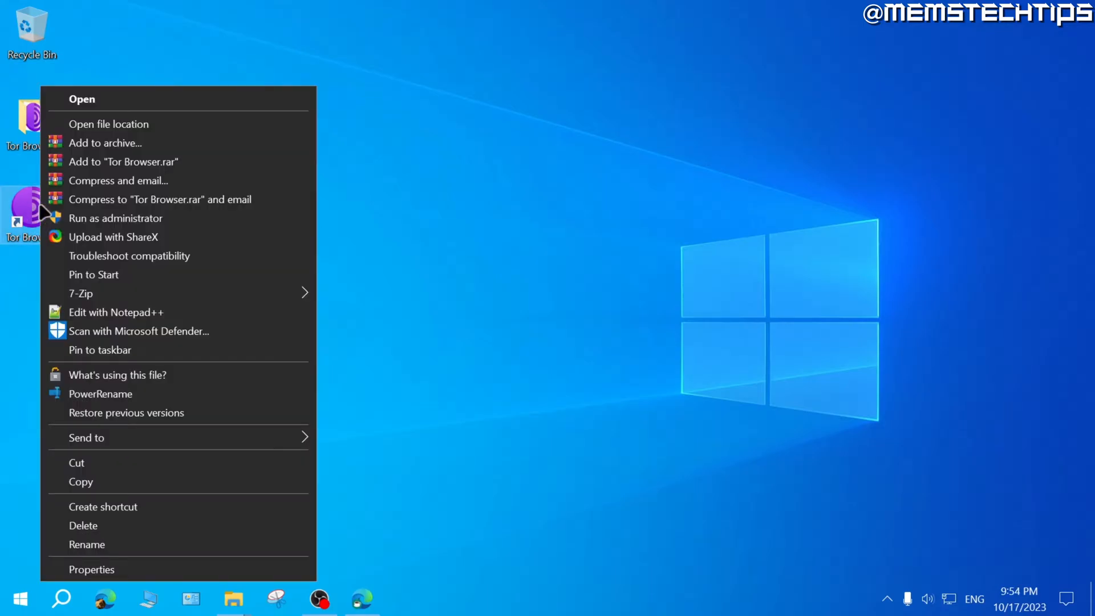
{"action": "mouse_move", "coordinate": [133, 123]}
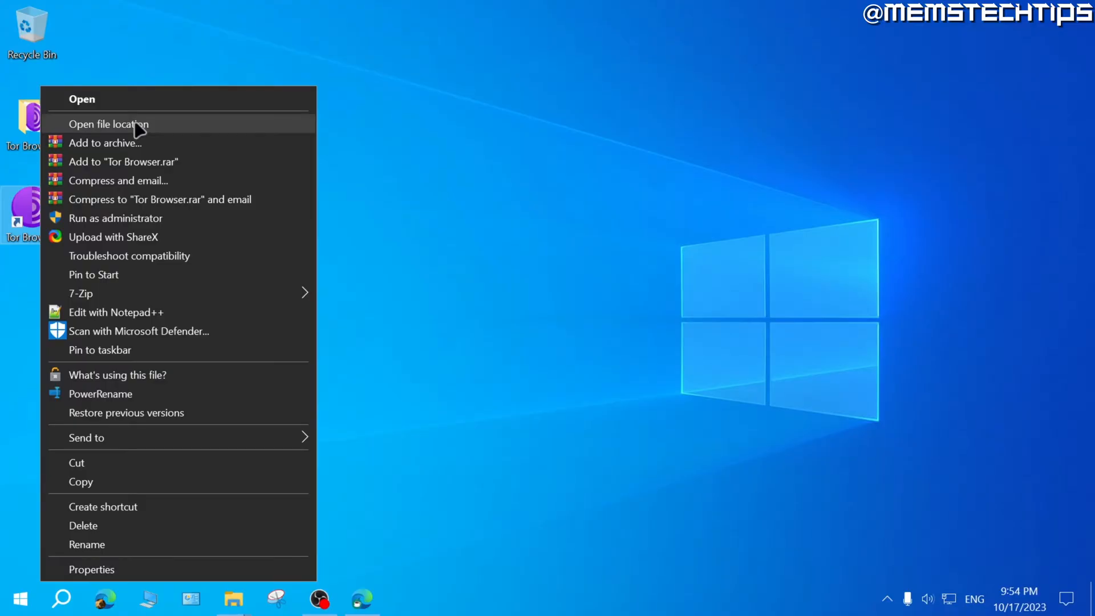
{"action": "left_click", "coordinate": [108, 123]}
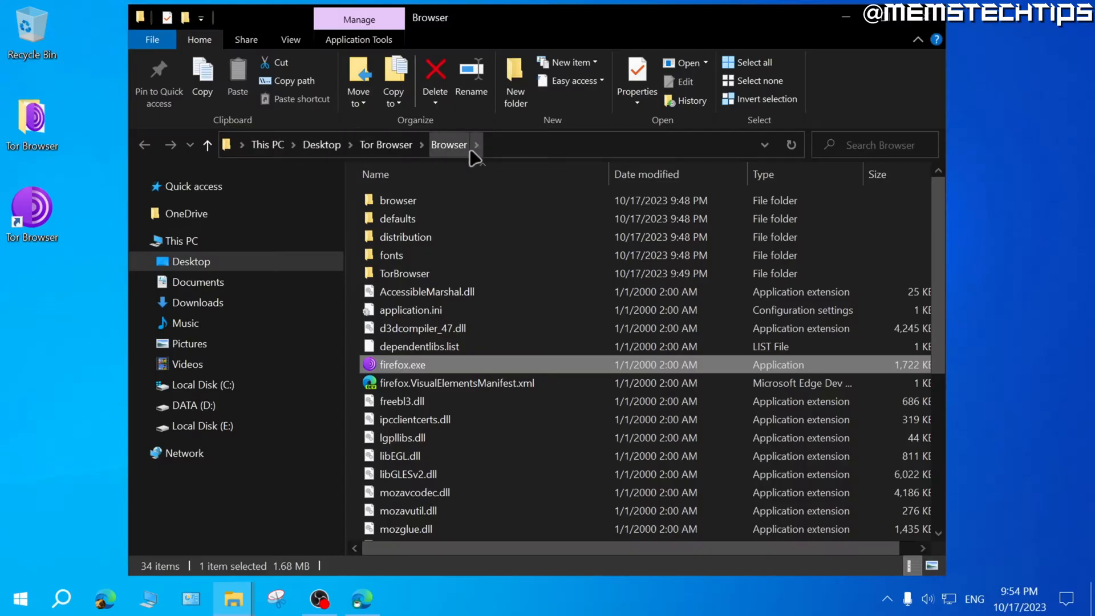
{"action": "mouse_move", "coordinate": [322, 145]}
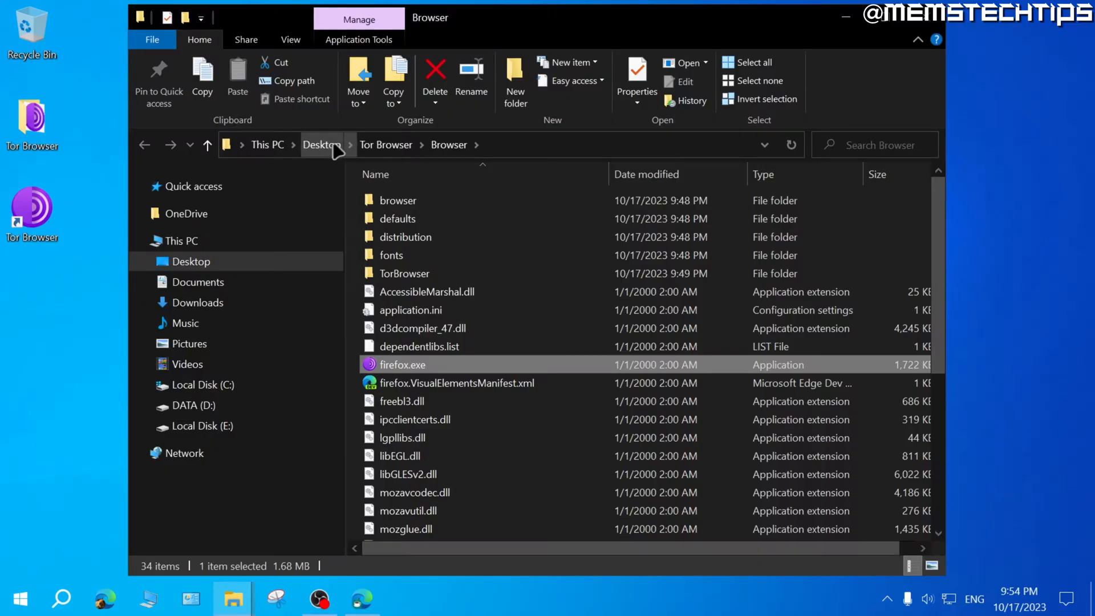
{"action": "mouse_move", "coordinate": [378, 145]}
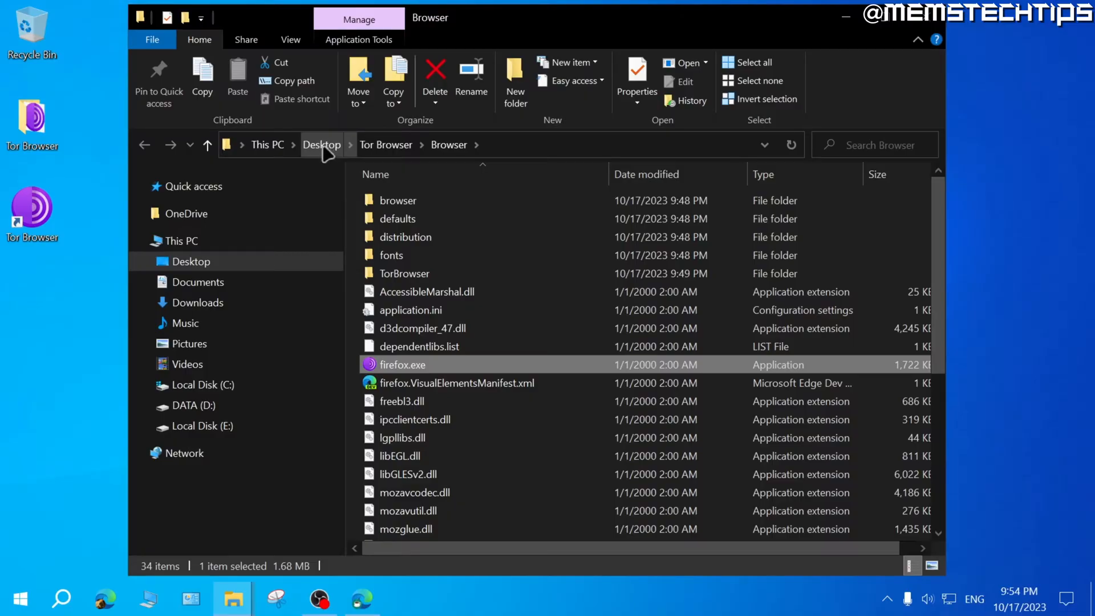
From the Desktop folder, request permanent (Shift) deletion of both Tor Browser items
{"action": "left_click", "coordinate": [321, 145]}
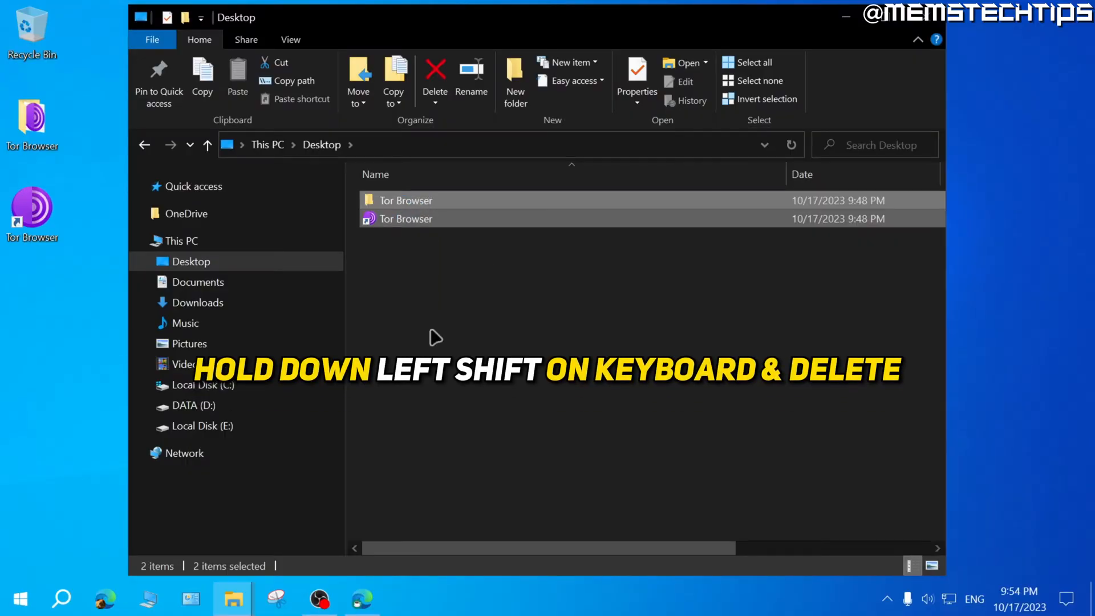
{"action": "right_click", "coordinate": [405, 201]}
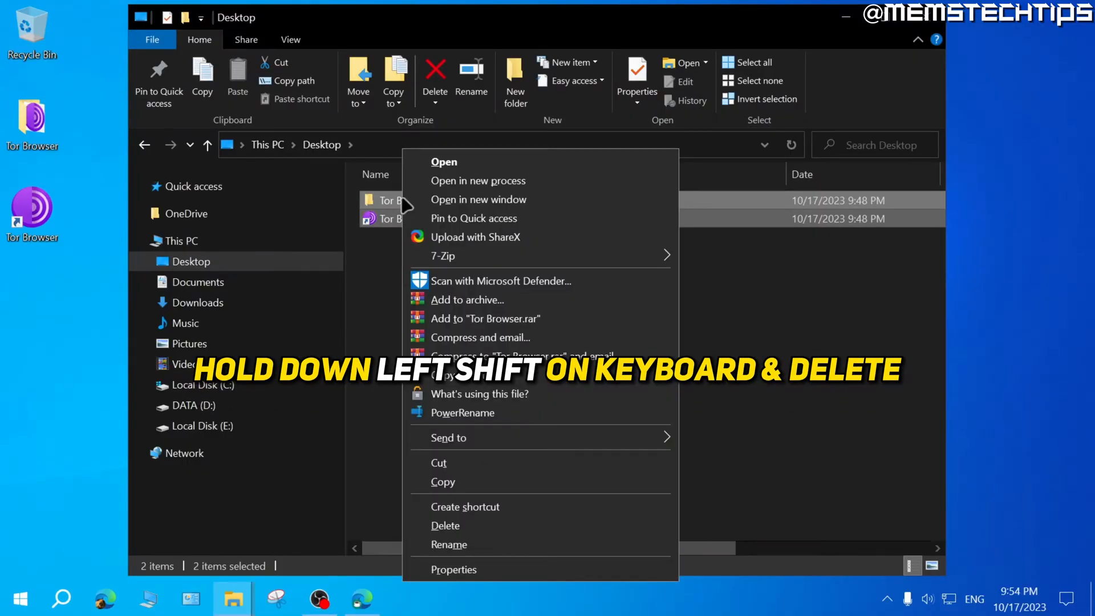
{"action": "left_click", "coordinate": [446, 525]}
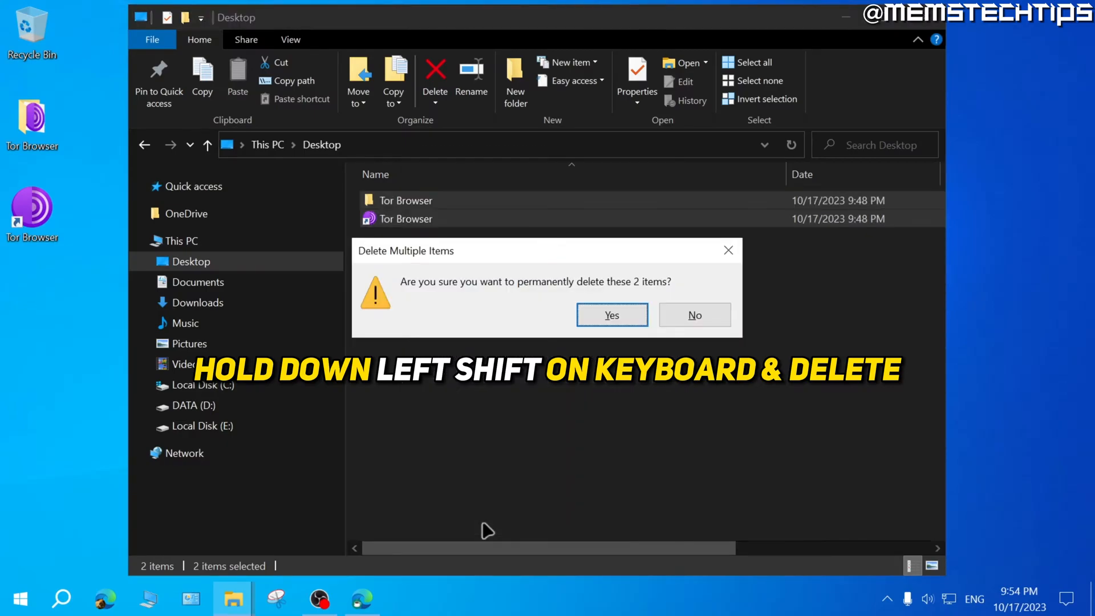
{"action": "mouse_move", "coordinate": [534, 292]}
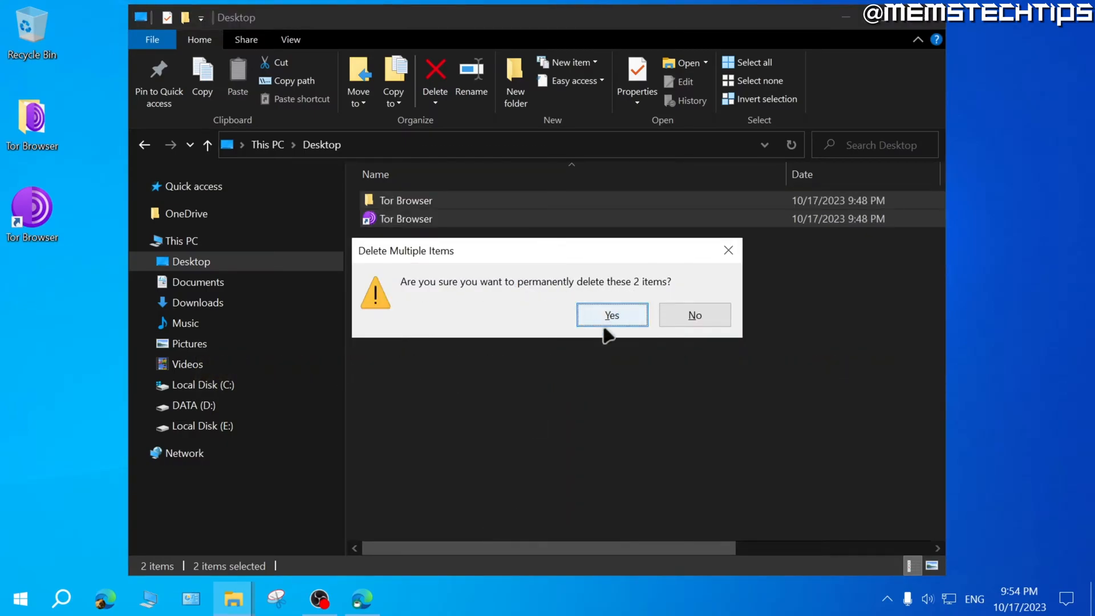
{"action": "mouse_move", "coordinate": [628, 315]}
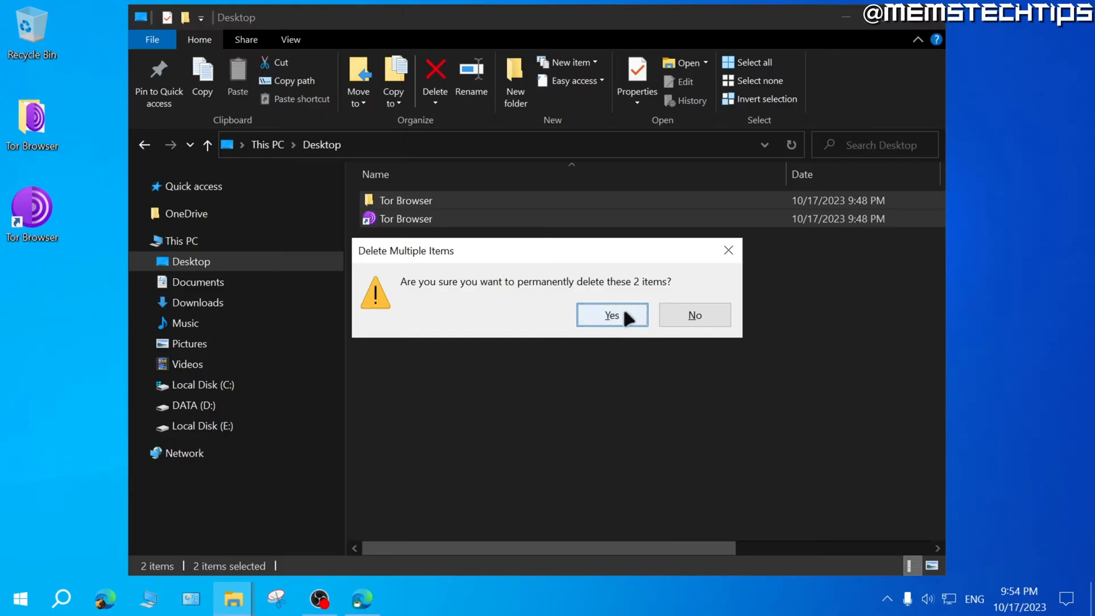
Confirm, permanently deleting the Tor Browser folder and shortcut from the desktop
{"action": "left_click", "coordinate": [611, 315]}
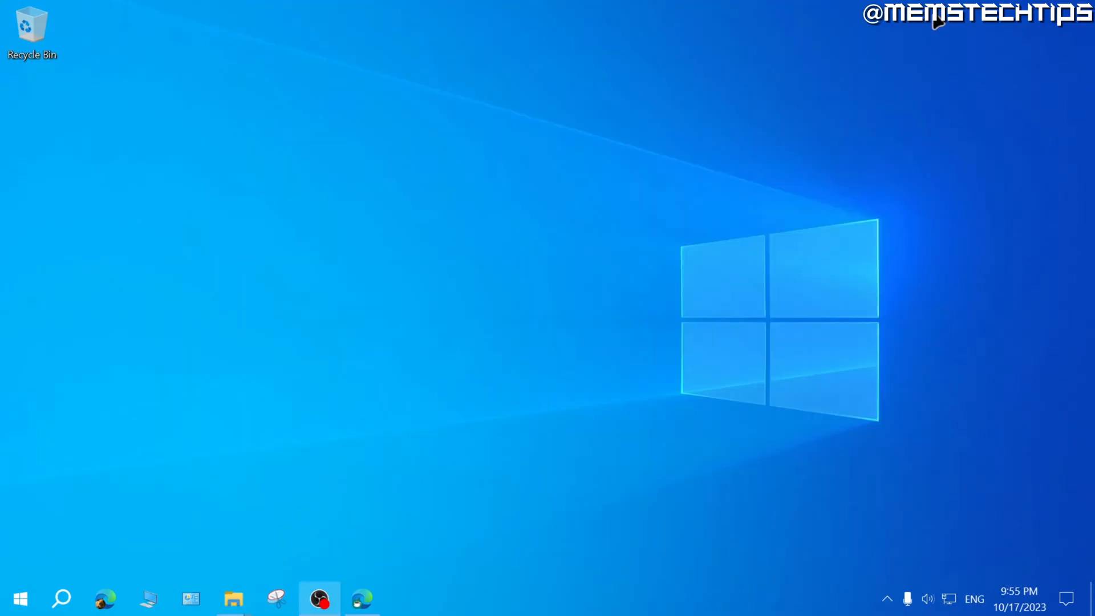
{"action": "mouse_move", "coordinate": [454, 238]}
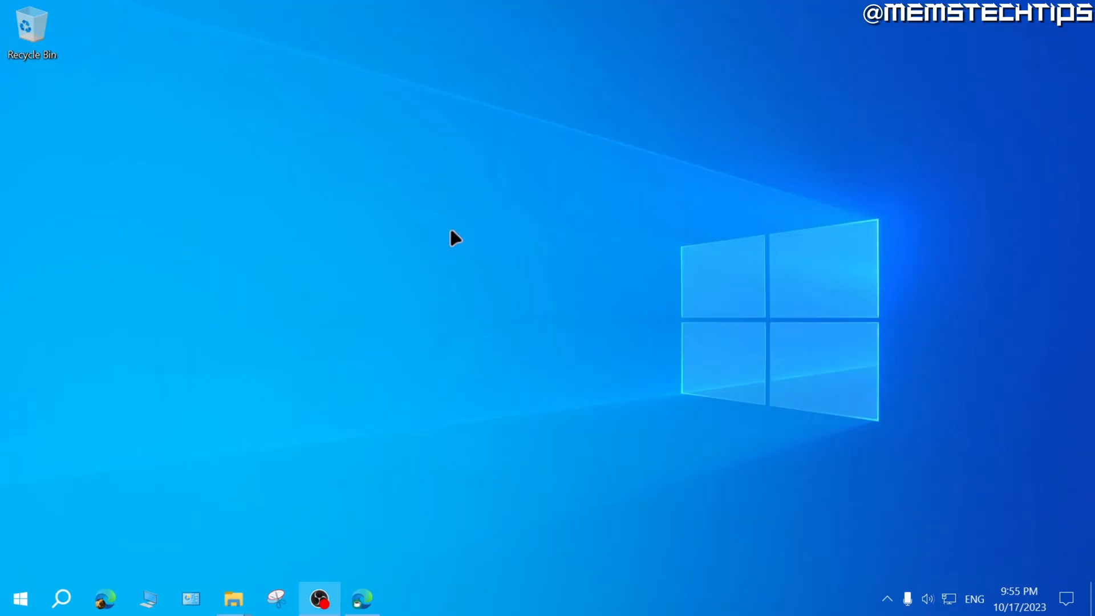